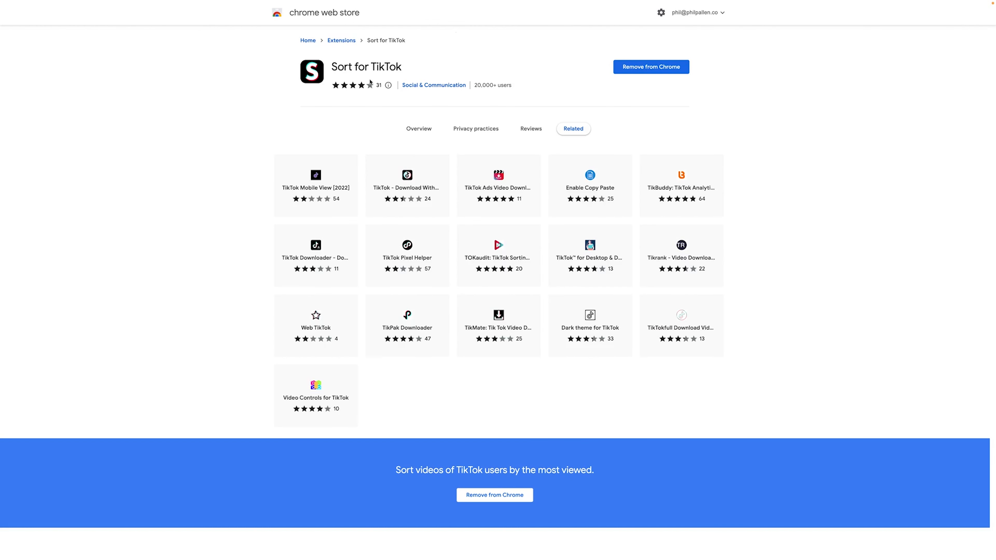
mouse_move(278, 87)
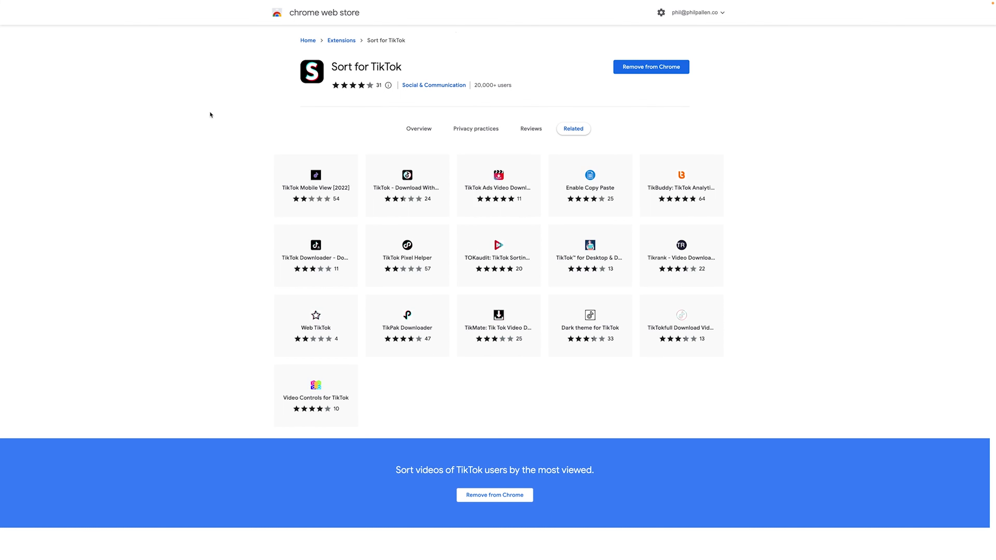
mouse_move(210, 114)
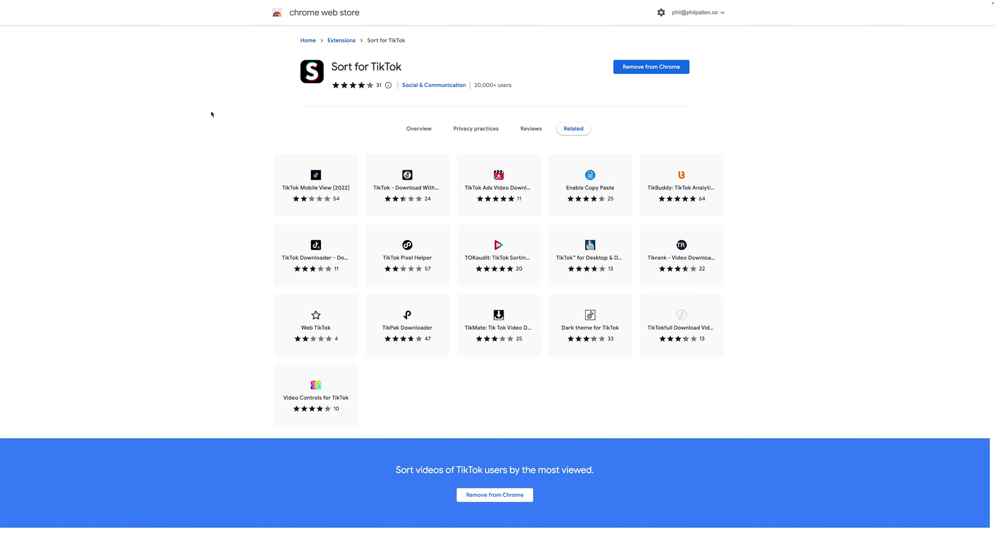
mouse_move(381, 320)
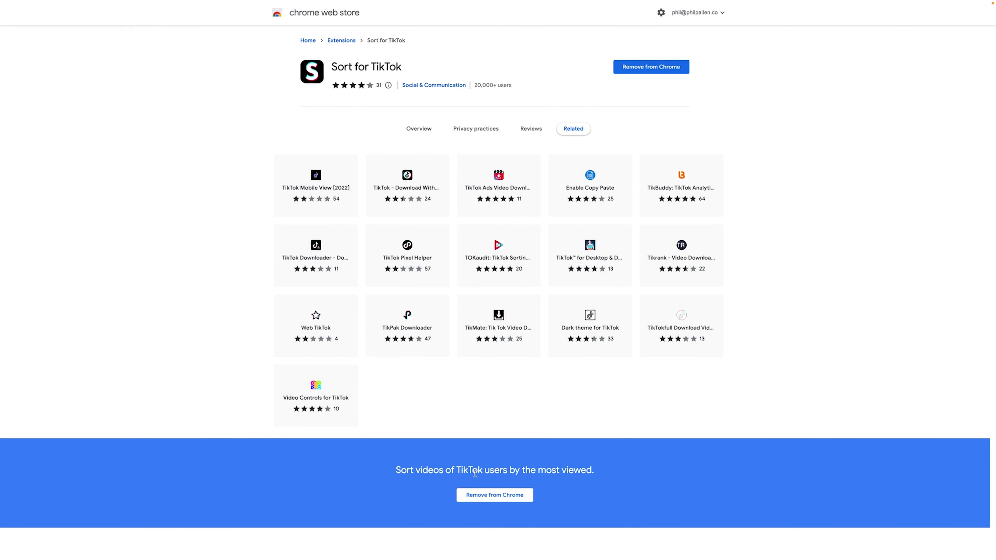
mouse_move(499, 473)
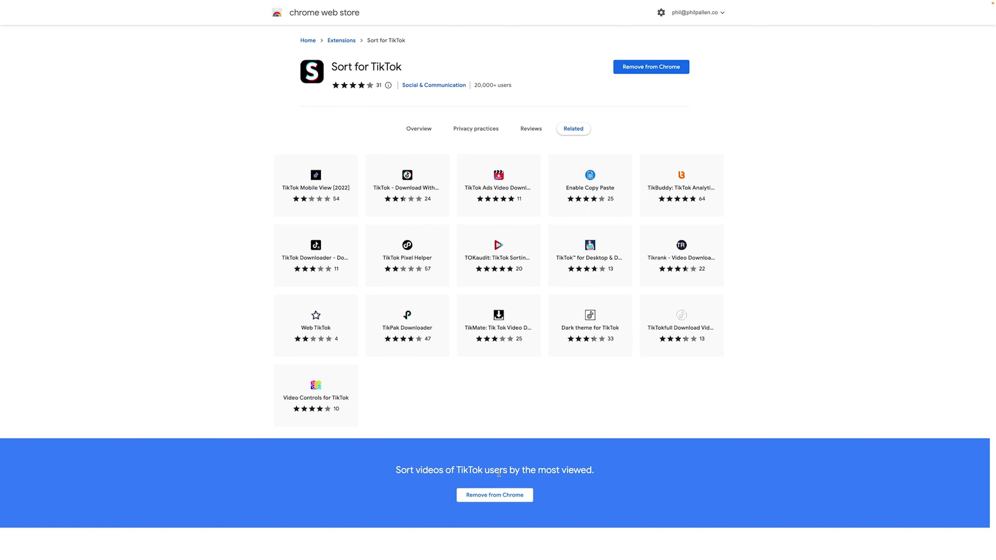
mouse_move(595, 435)
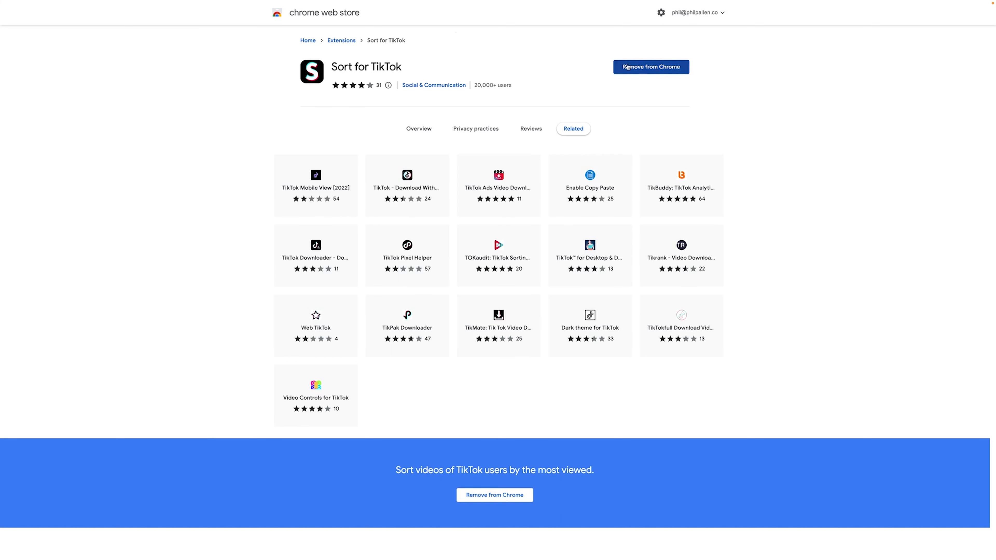
mouse_move(630, 71)
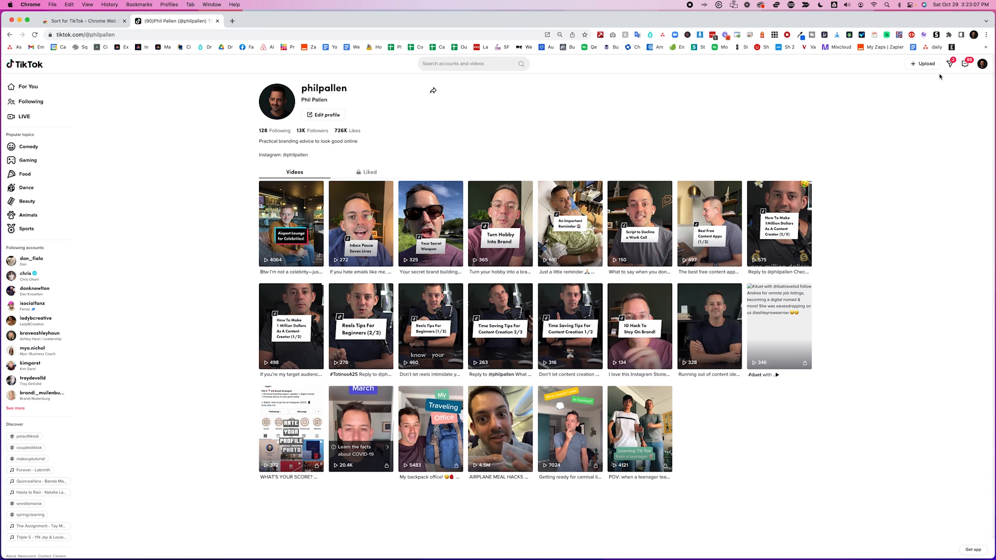
Sort the profile's video grid by most viewed using the Sort for TikTok extension.
click(936, 35)
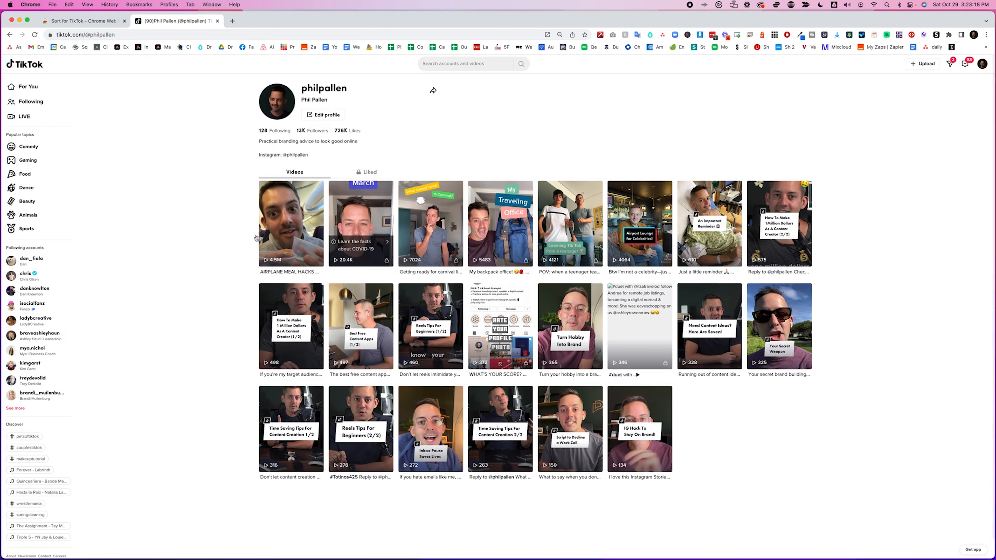
mouse_move(570, 224)
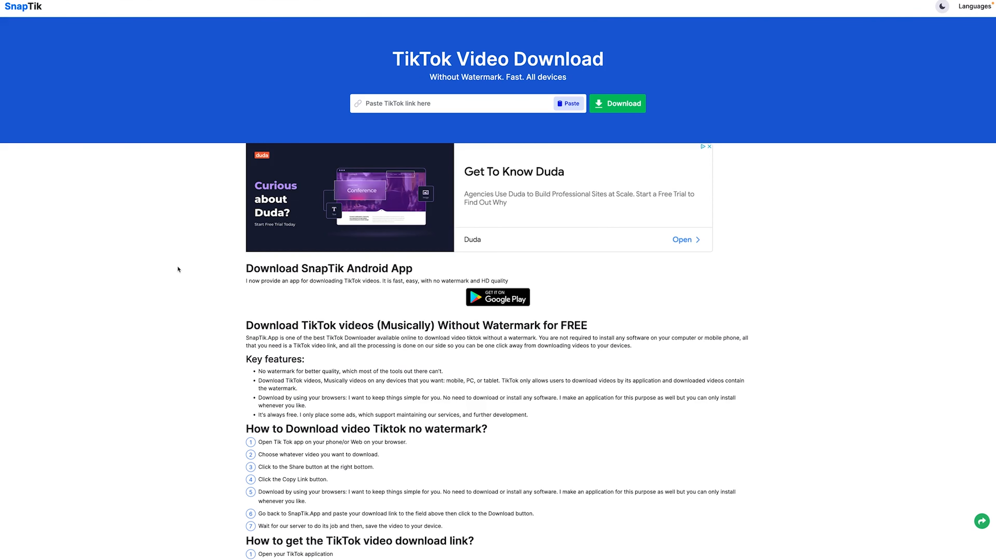
mouse_move(182, 265)
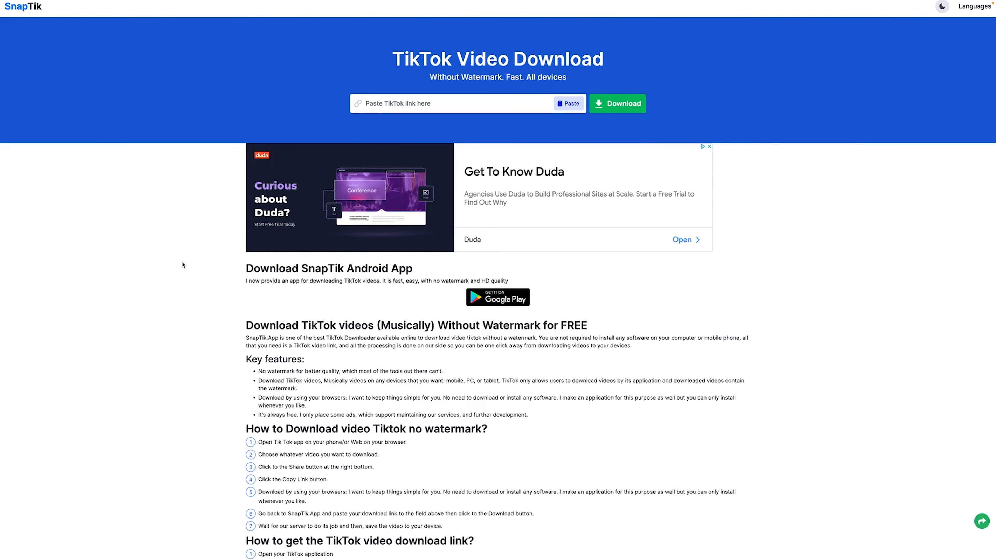
mouse_move(155, 238)
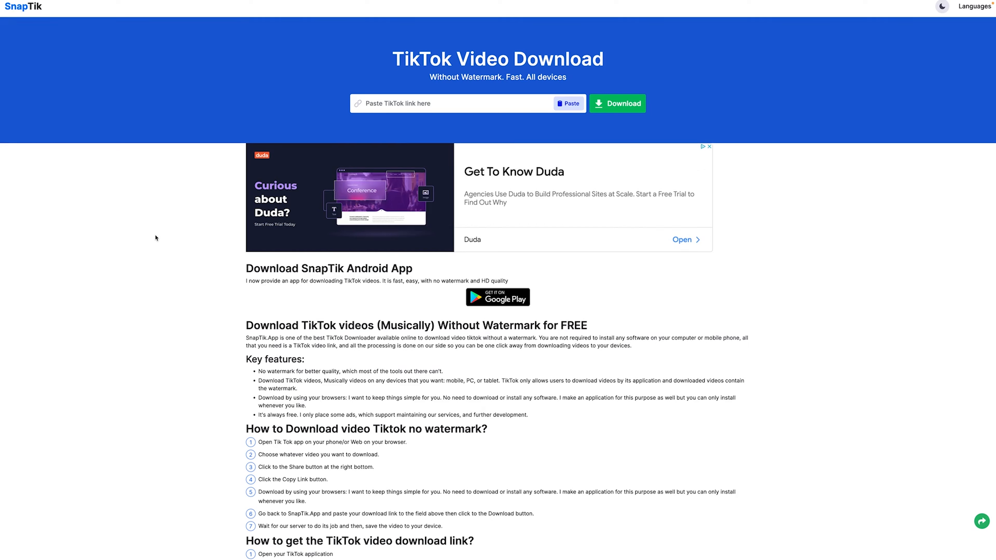
mouse_move(156, 250)
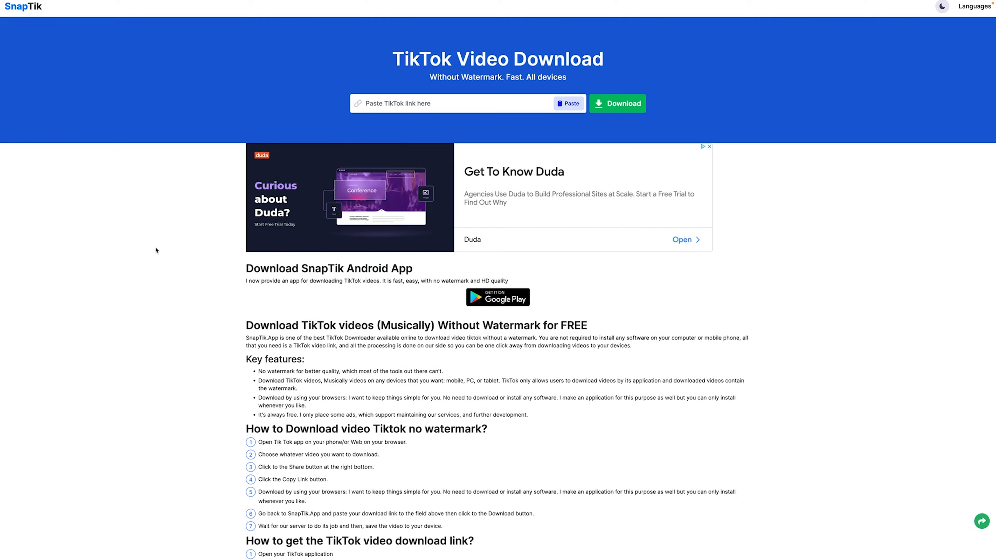
mouse_move(81, 274)
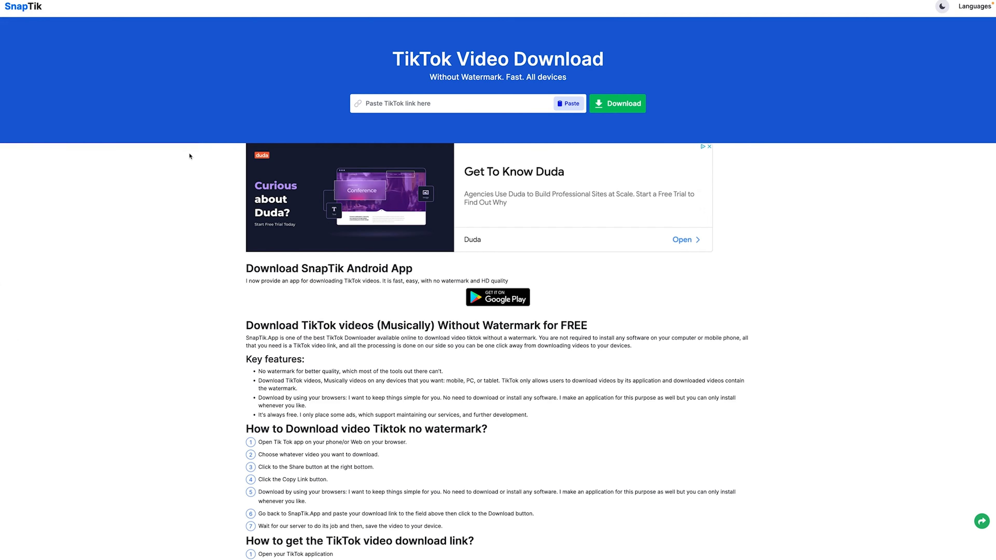
Paste the copied TikTok video URL into SnapTik and submit it for download.
click(567, 103)
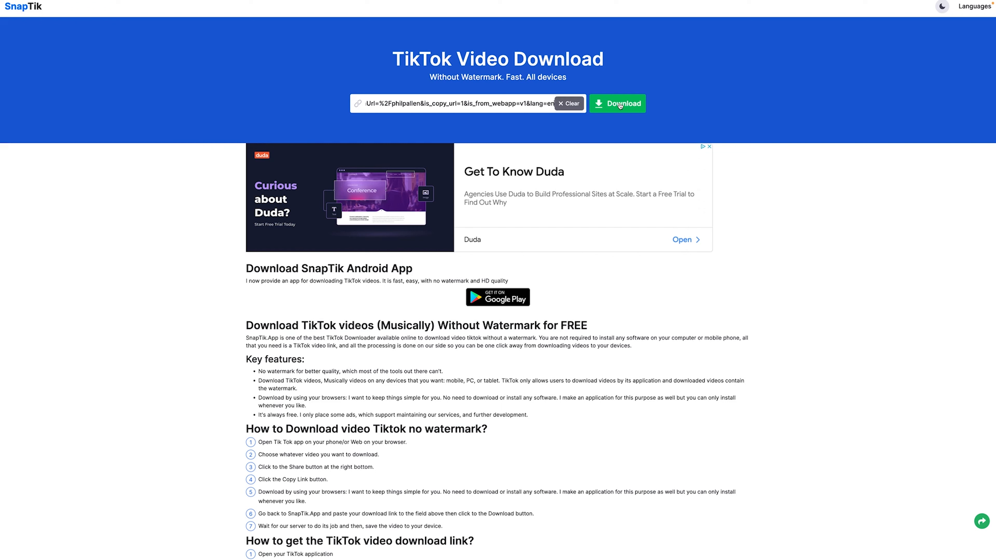
click(617, 103)
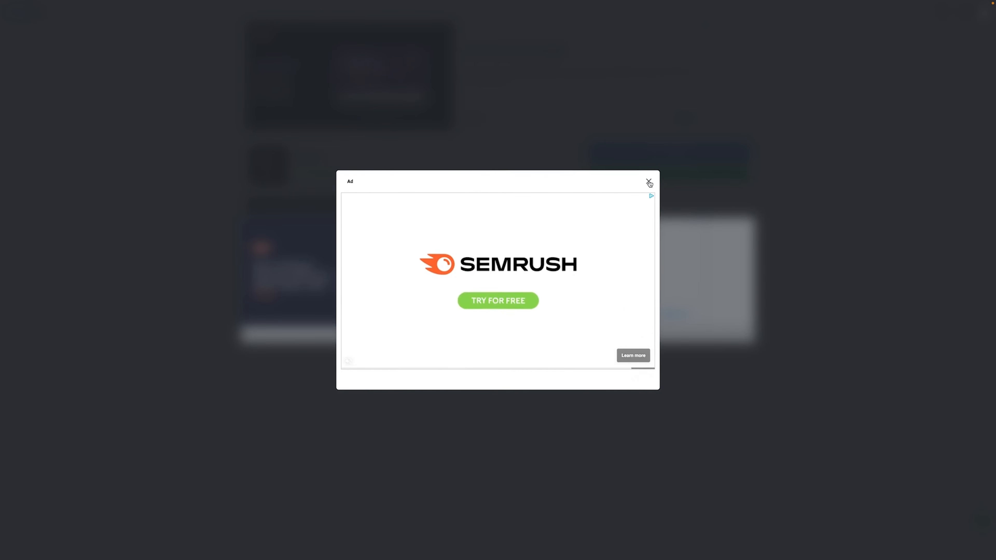
Dismiss the ad popup and open the downloaded SnapTik MP4 from the download bar.
click(648, 183)
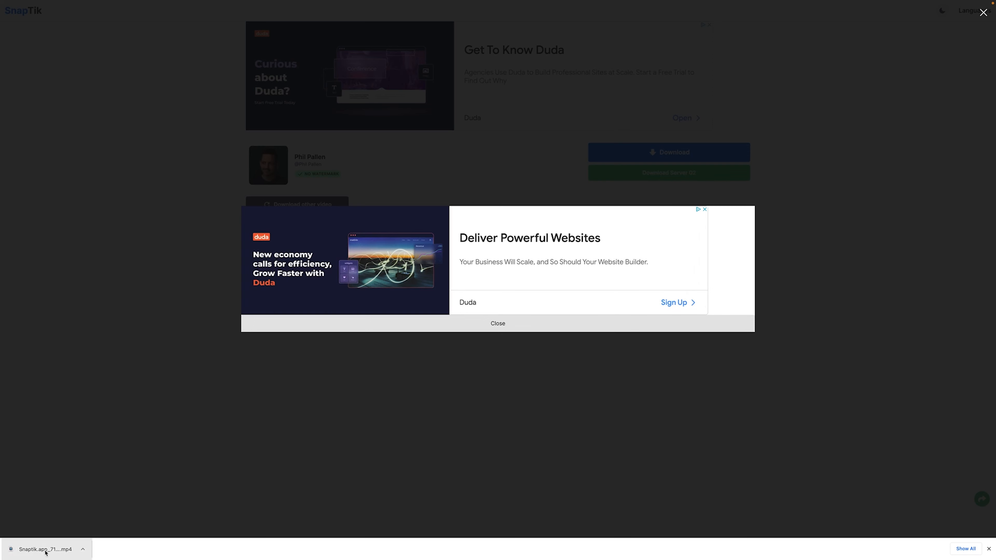
click(82, 549)
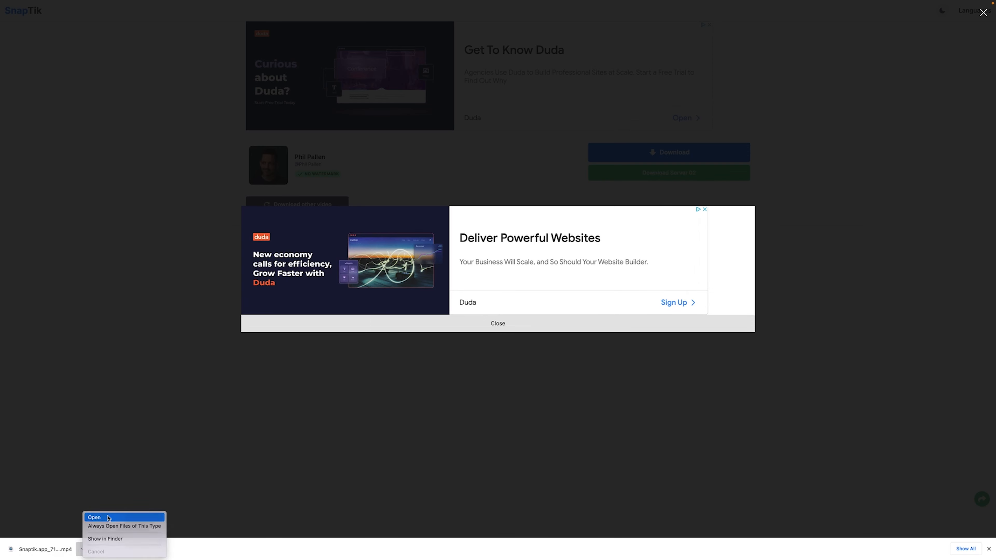
click(94, 517)
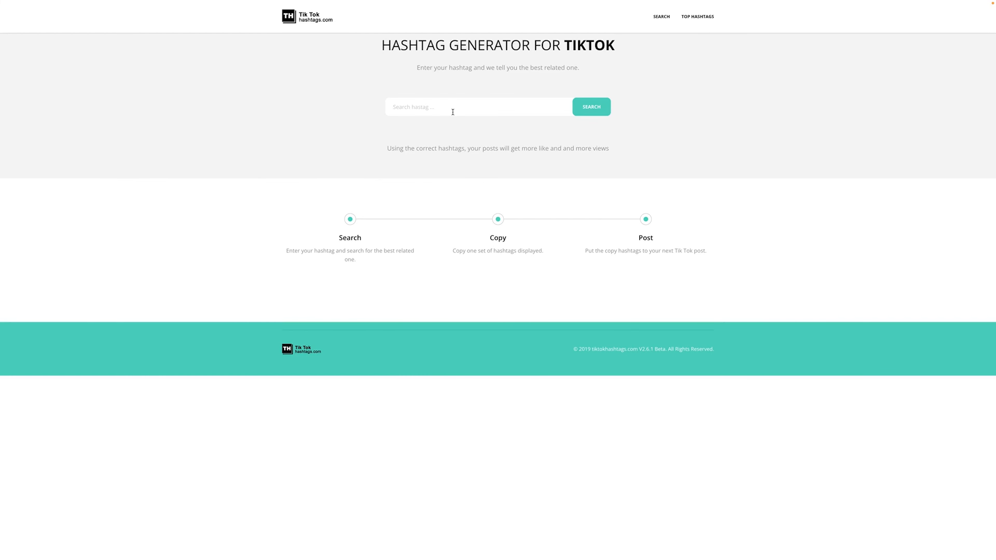
mouse_move(445, 134)
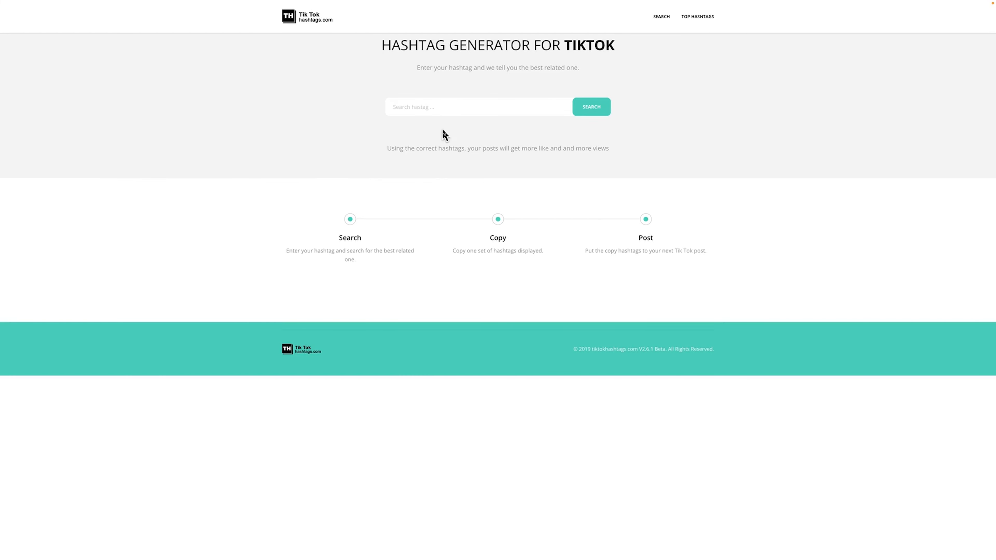
Search the hashtag generator for 'personalbranding'.
click(478, 106)
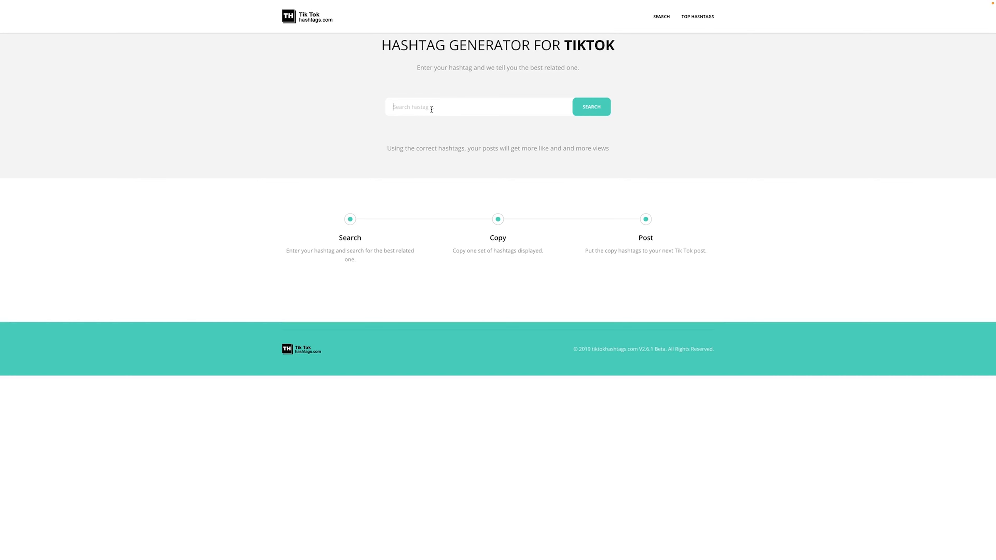
text(personalbranding)
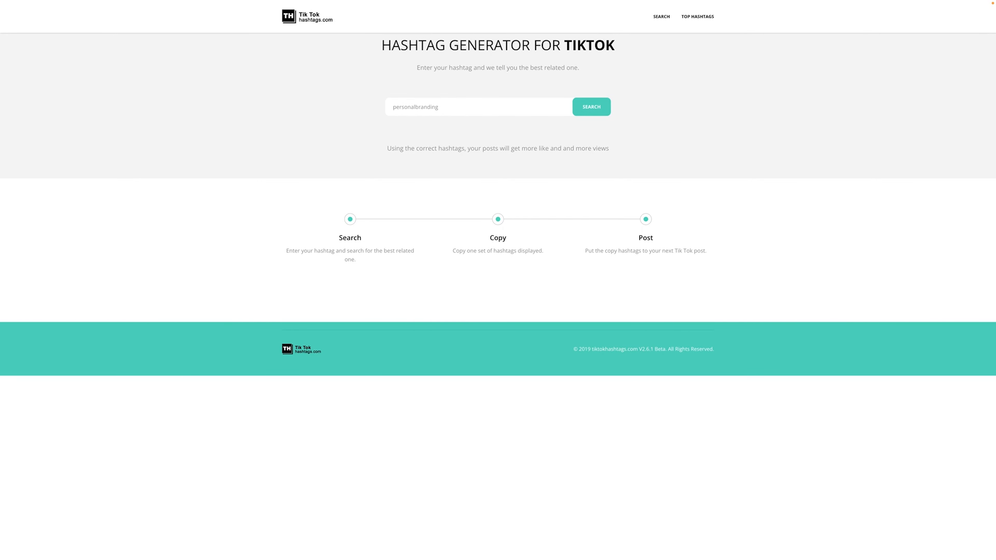
click(591, 106)
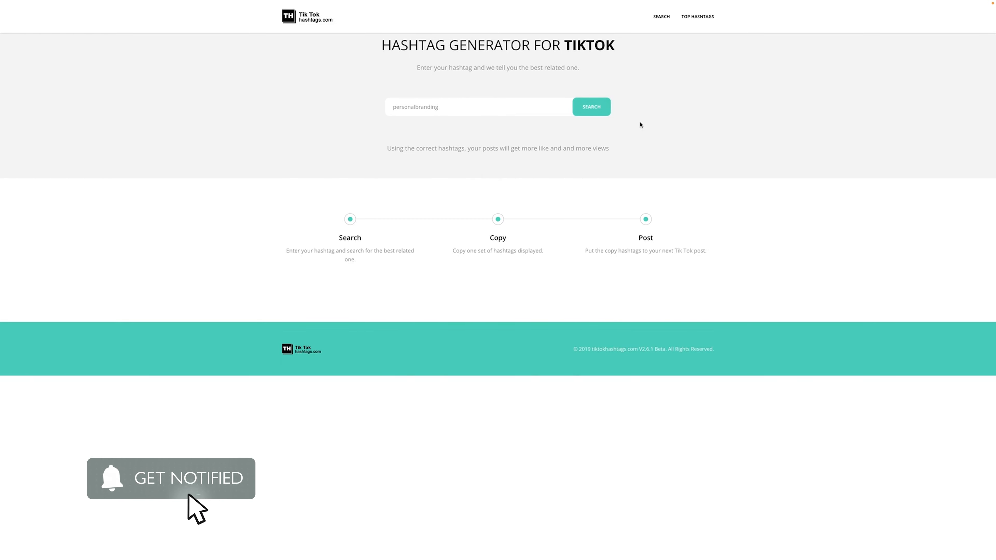
click(590, 106)
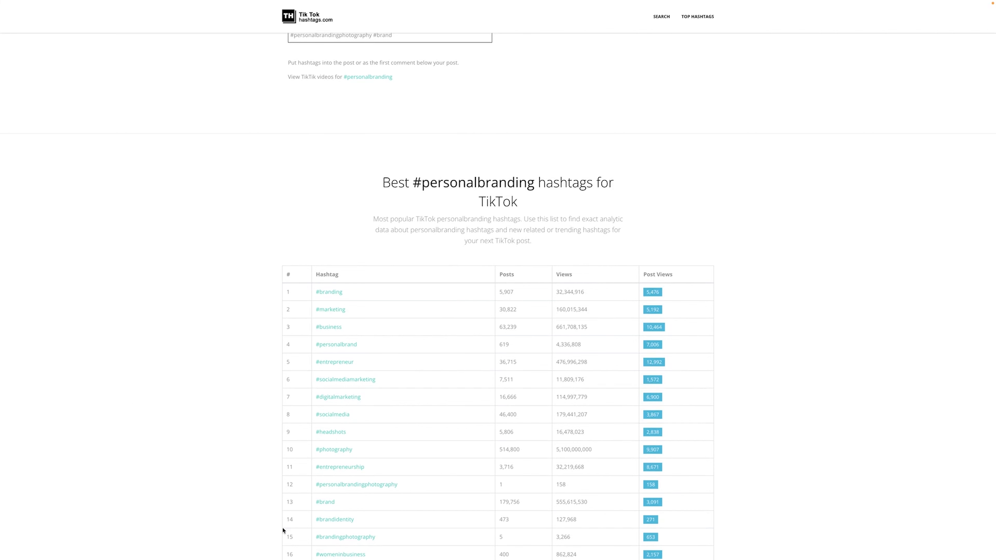
mouse_move(725, 371)
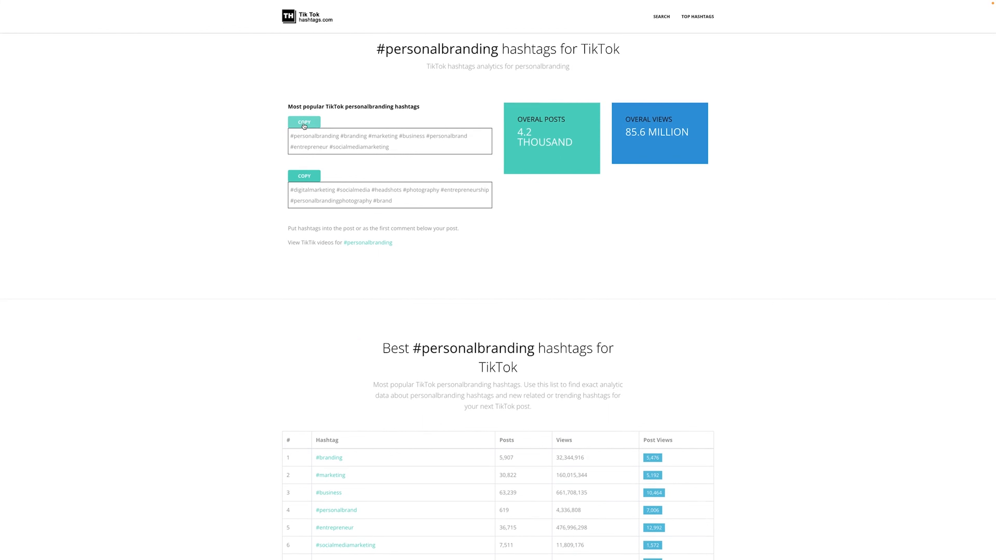
Copy the top personalbranding hashtag set and review the best and related hashtag tables.
click(303, 122)
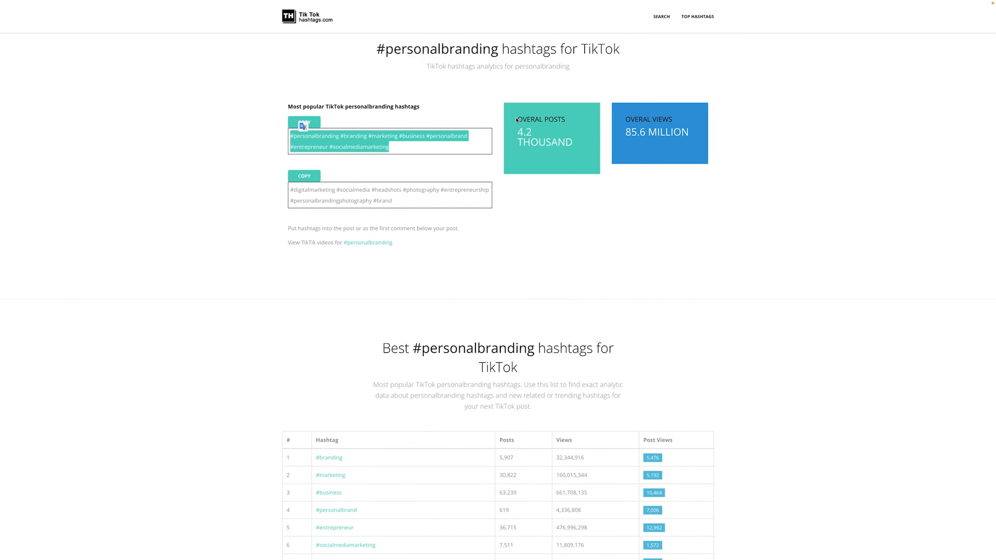
mouse_move(702, 289)
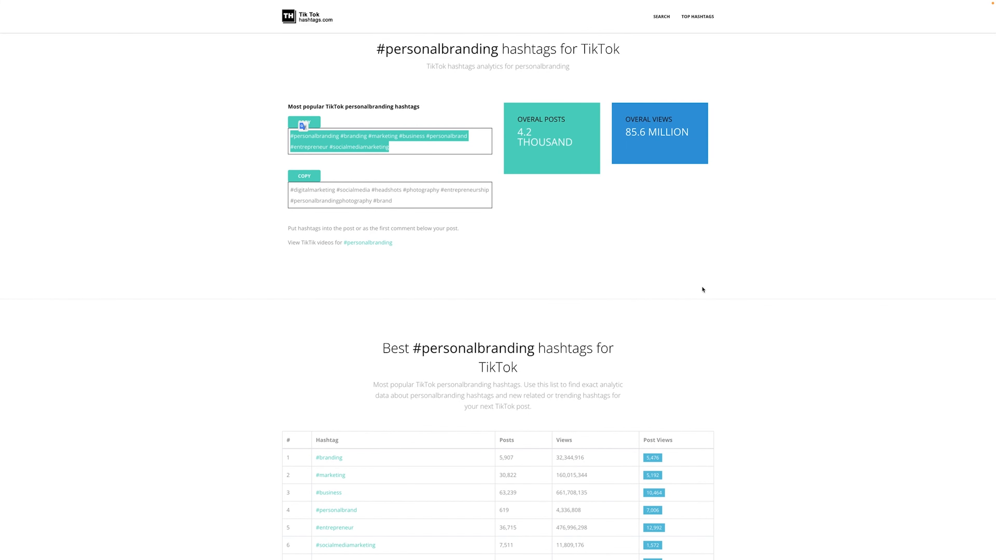
scroll(down, 3)
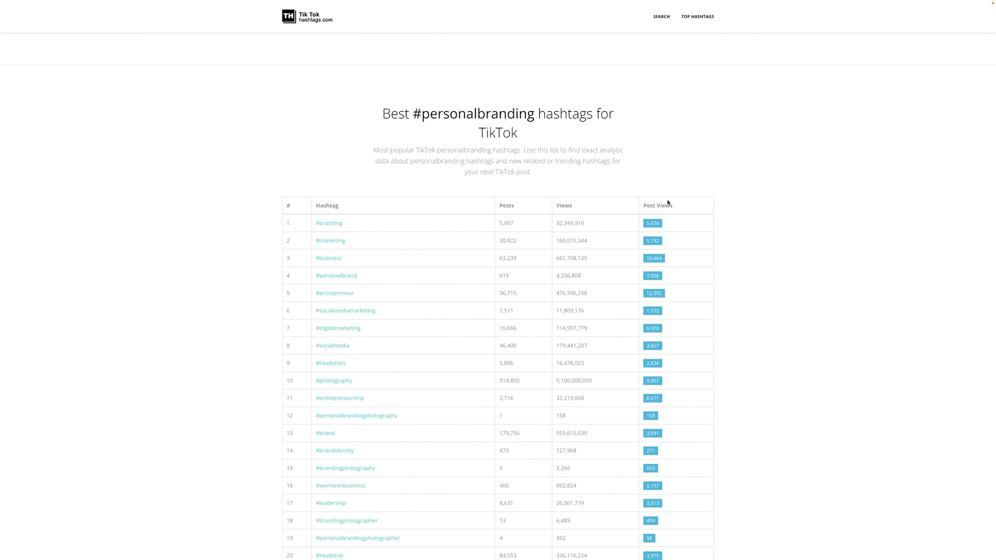
mouse_move(364, 347)
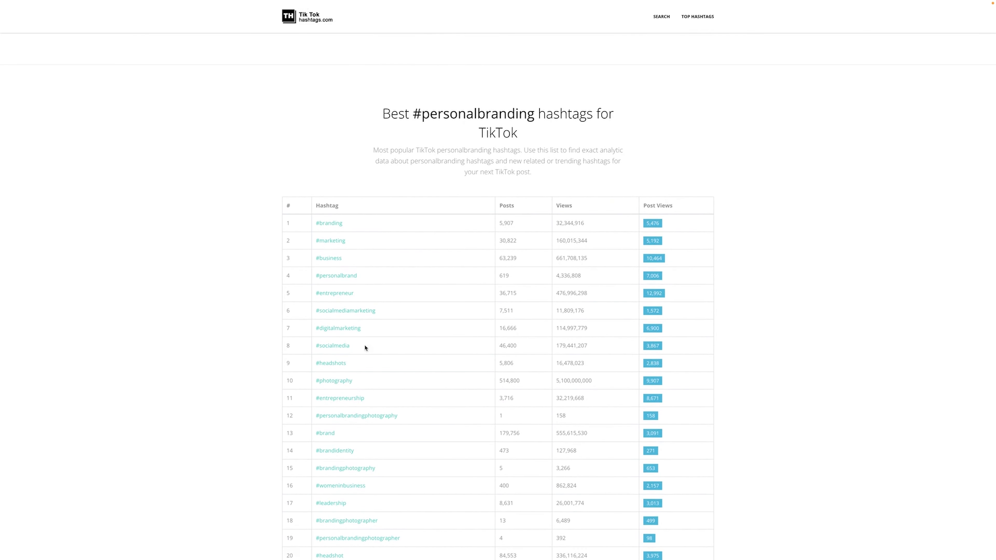
scroll(down, 3)
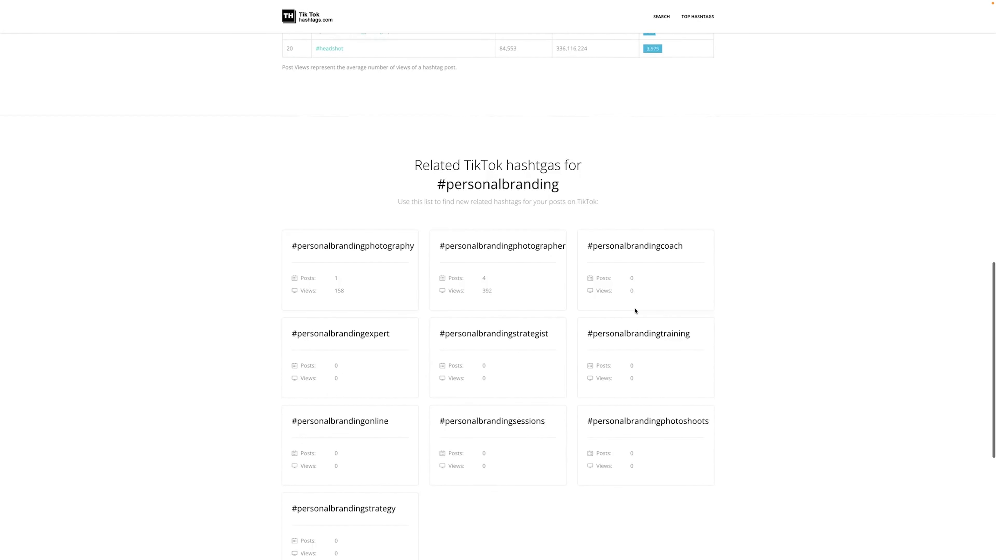
scroll(up, 3)
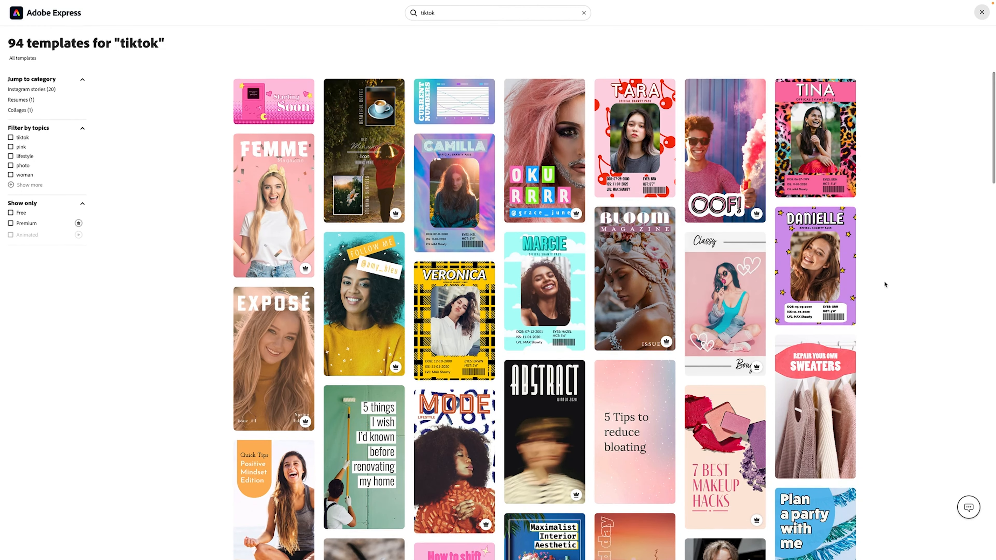
Locate the '5 Tips to reduce bloating' template in the tiktok results and start a project from it.
scroll(down, 3)
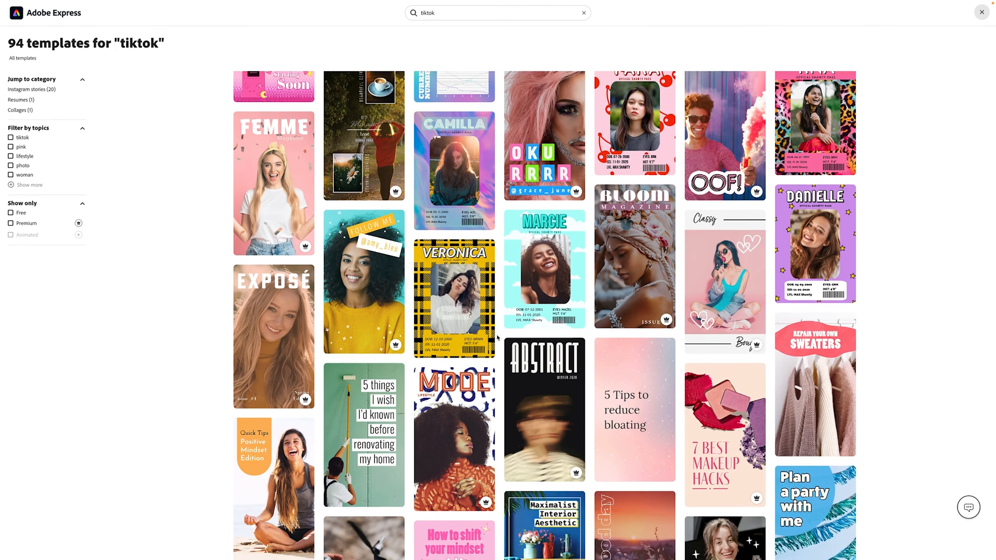
scroll(down, 3)
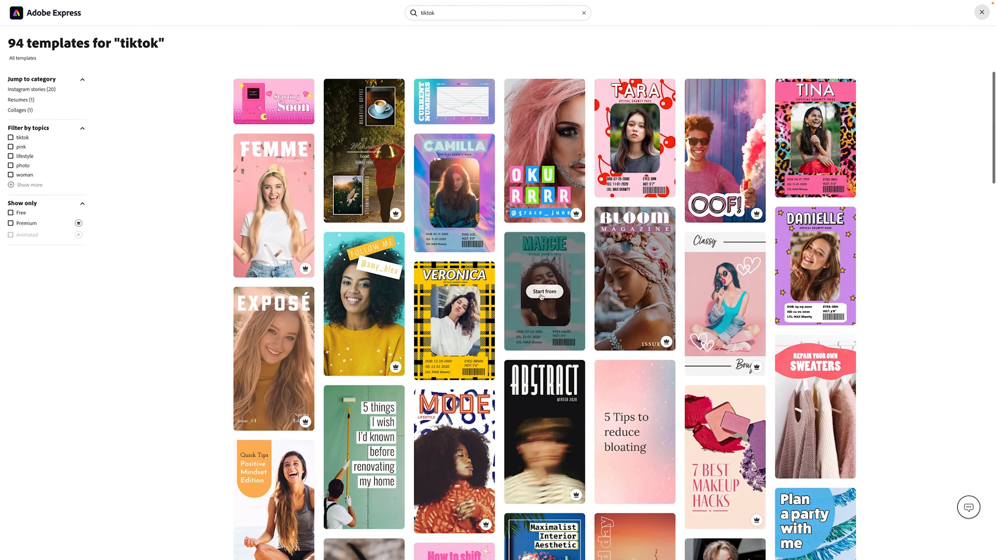
mouse_move(289, 240)
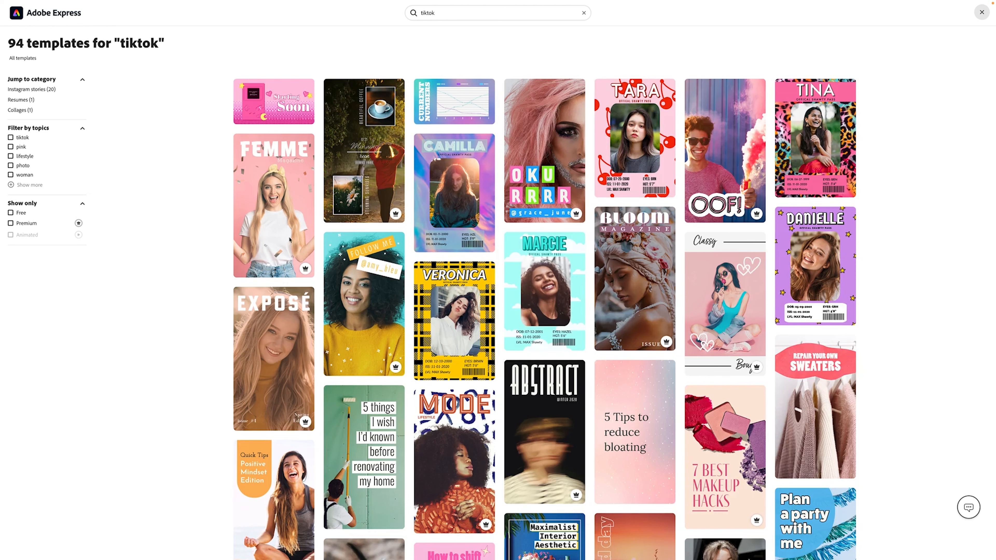
scroll(down, 3)
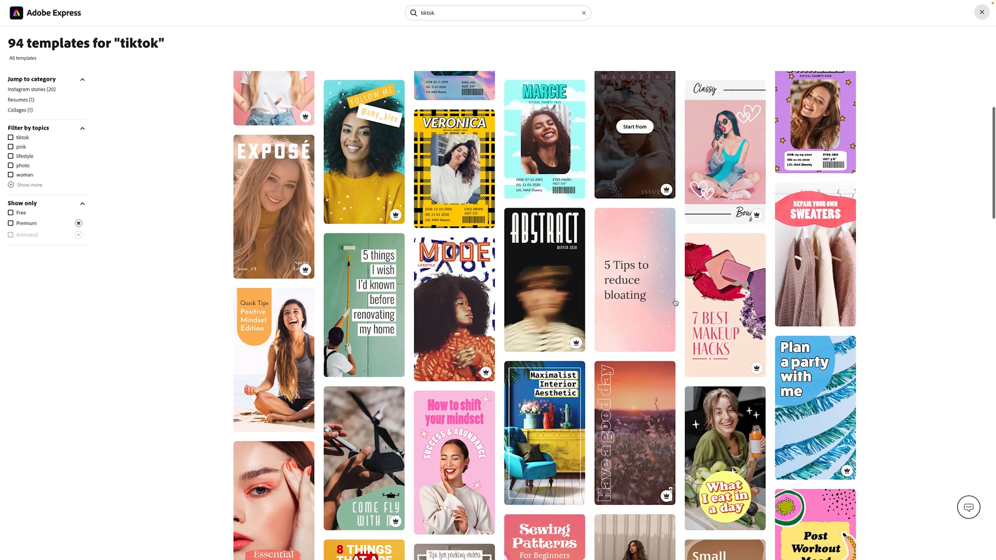
mouse_move(192, 319)
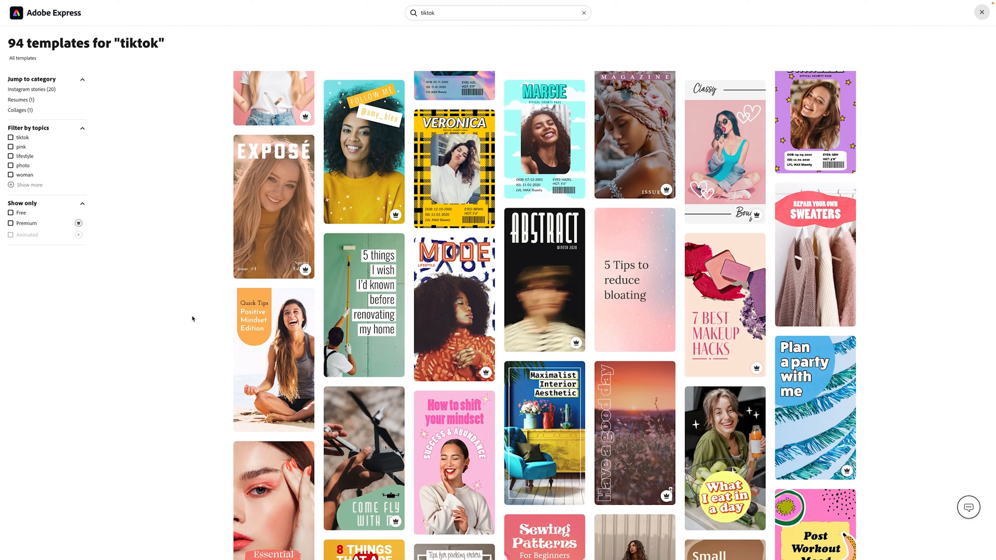
mouse_move(633, 280)
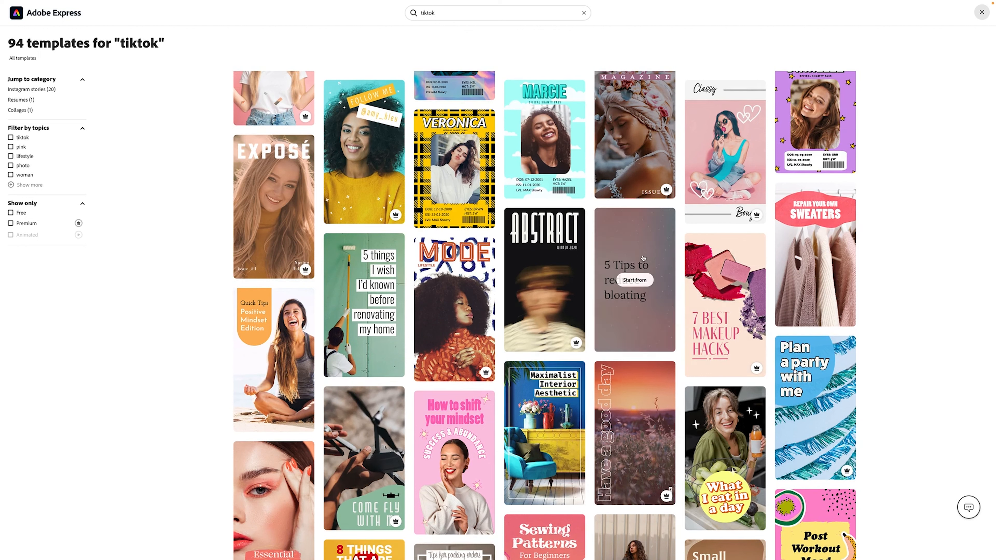
click(633, 280)
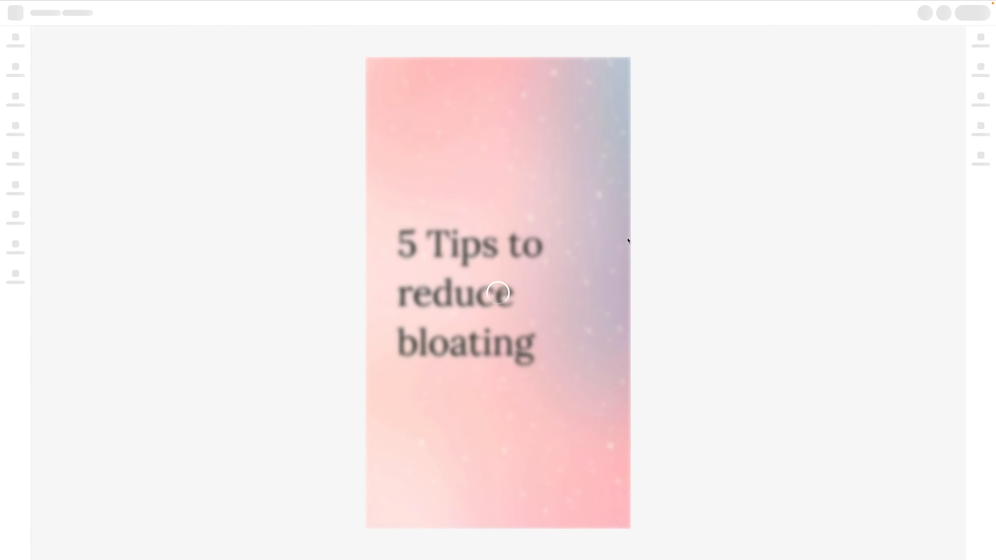
mouse_move(364, 280)
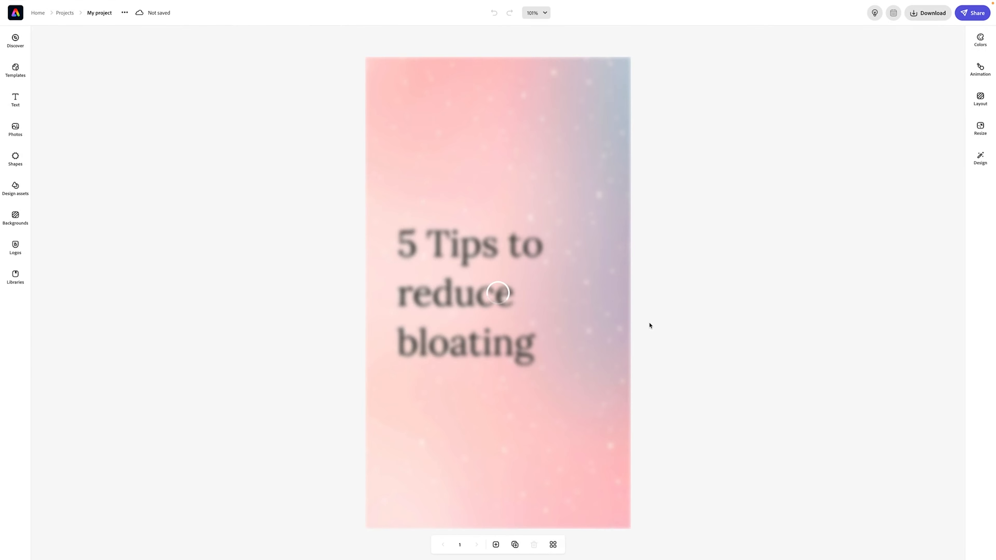
Drag the '5 Tips to reduce bloating' heading rightward on the canvas and deselect it.
click(15, 99)
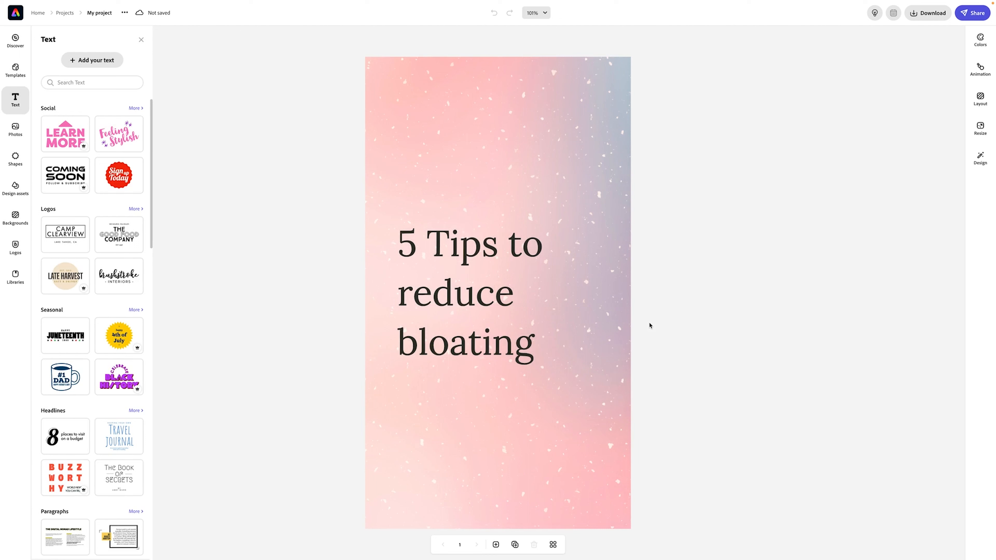
mouse_move(644, 333)
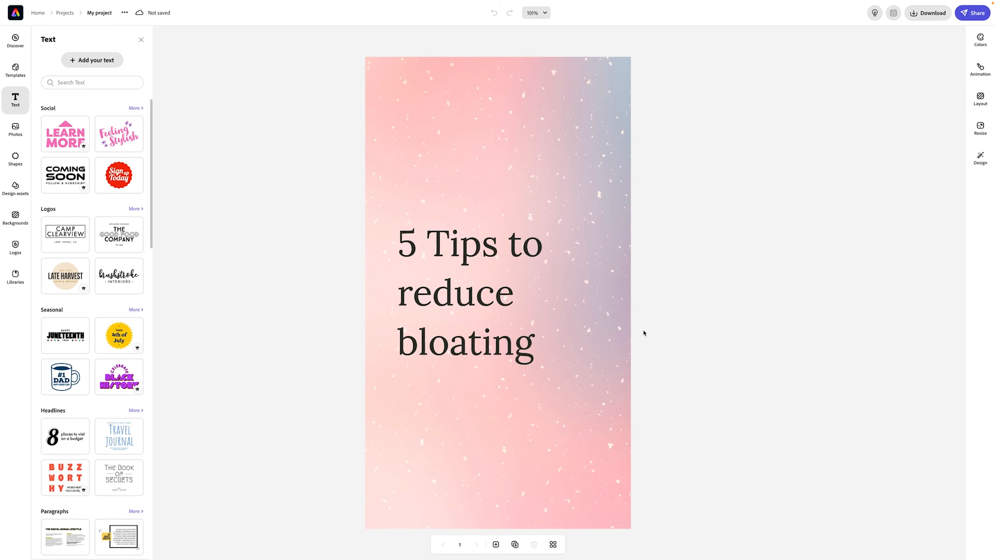
click(468, 292)
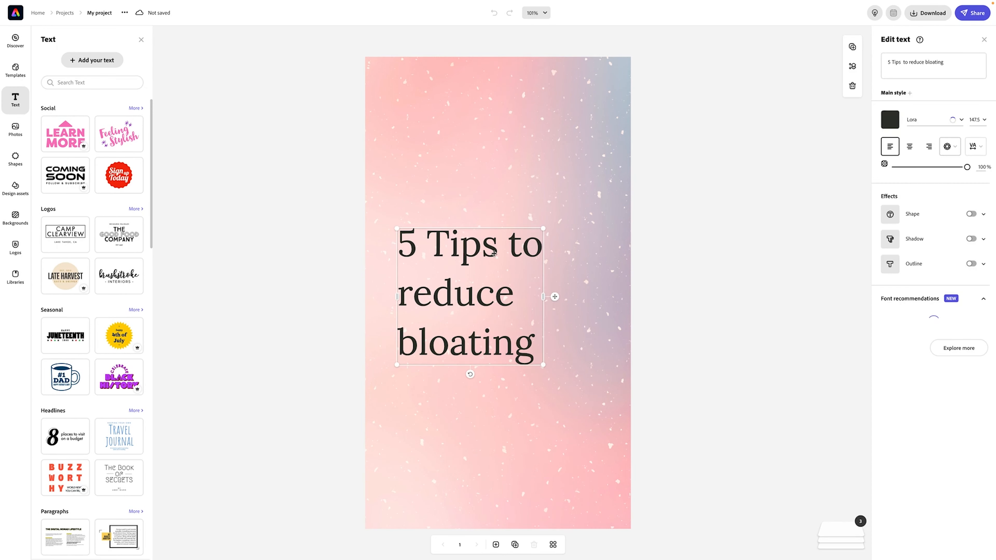
drag(470, 295, 492, 296)
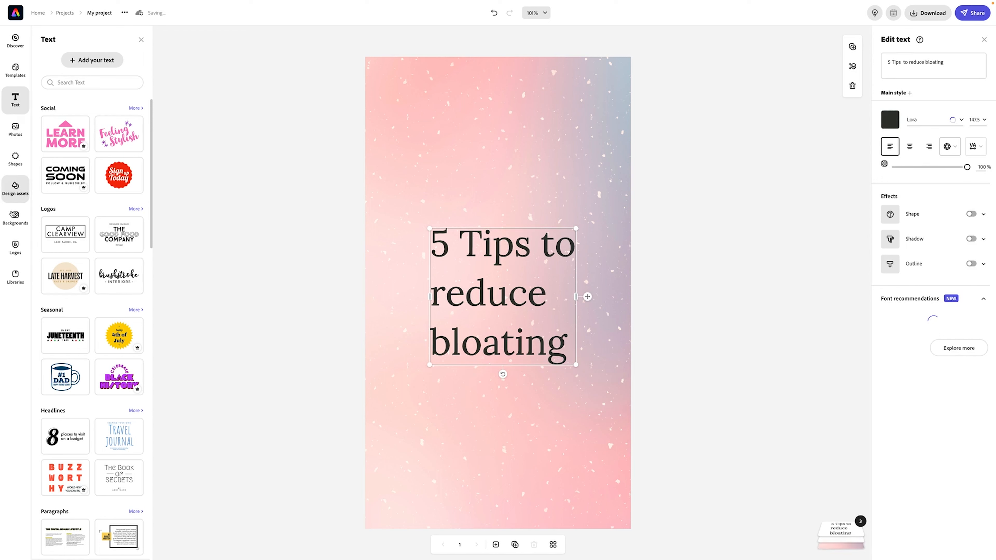
click(15, 214)
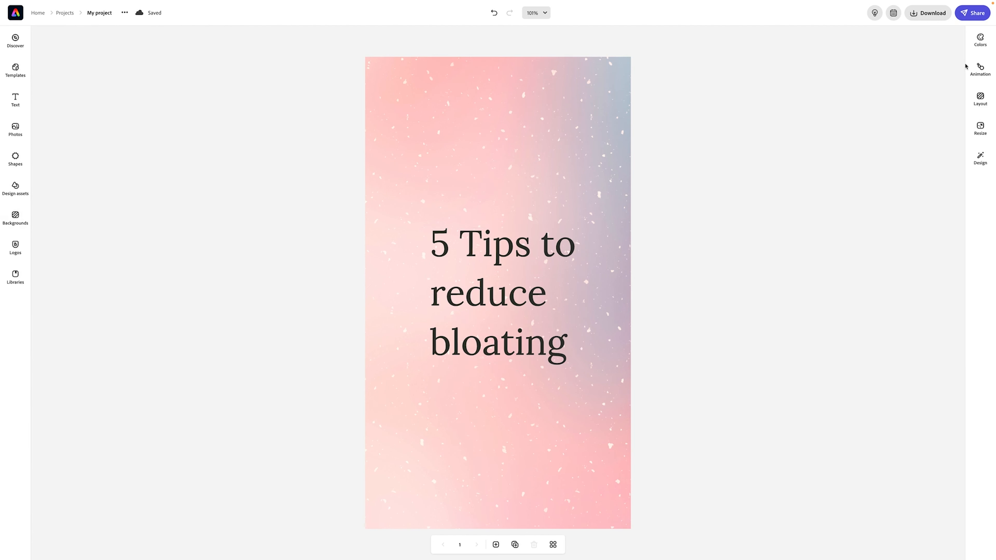
Apply a Fade text animation to the heading and bring up the MP4 video download options.
click(979, 69)
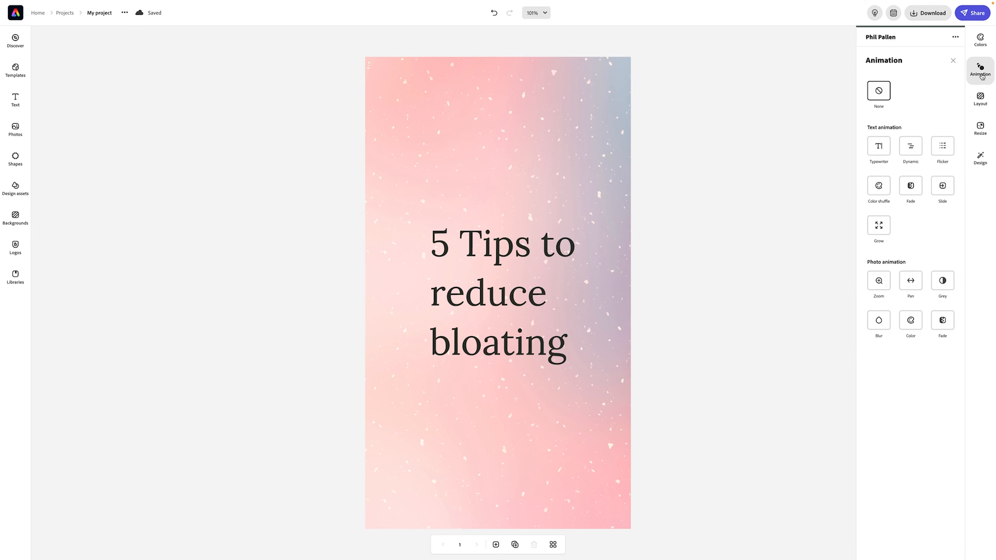
mouse_move(909, 185)
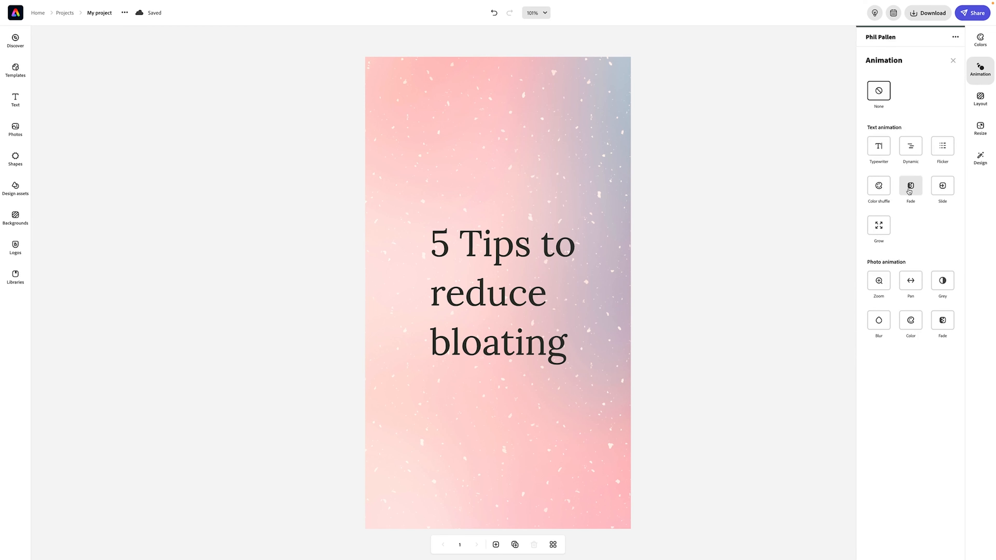
click(909, 185)
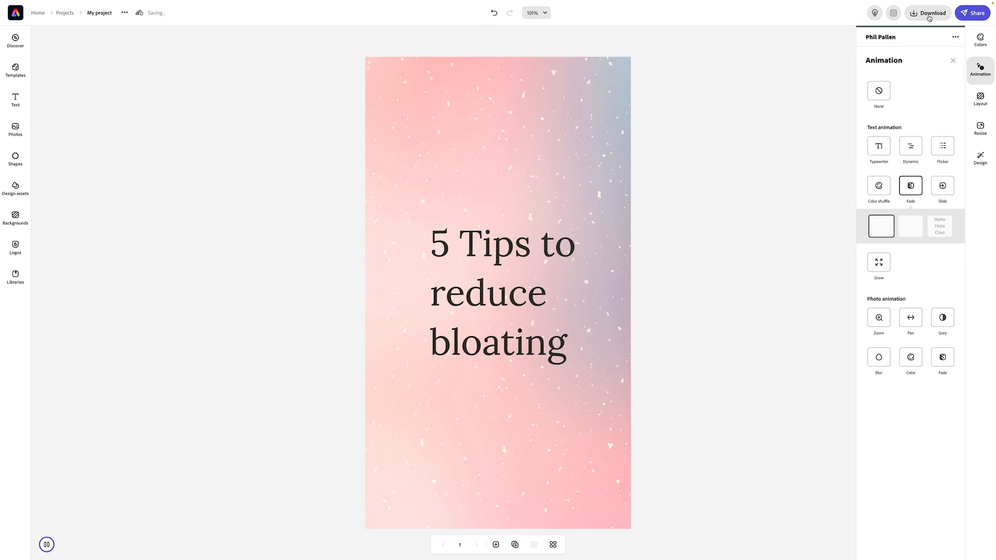
click(927, 11)
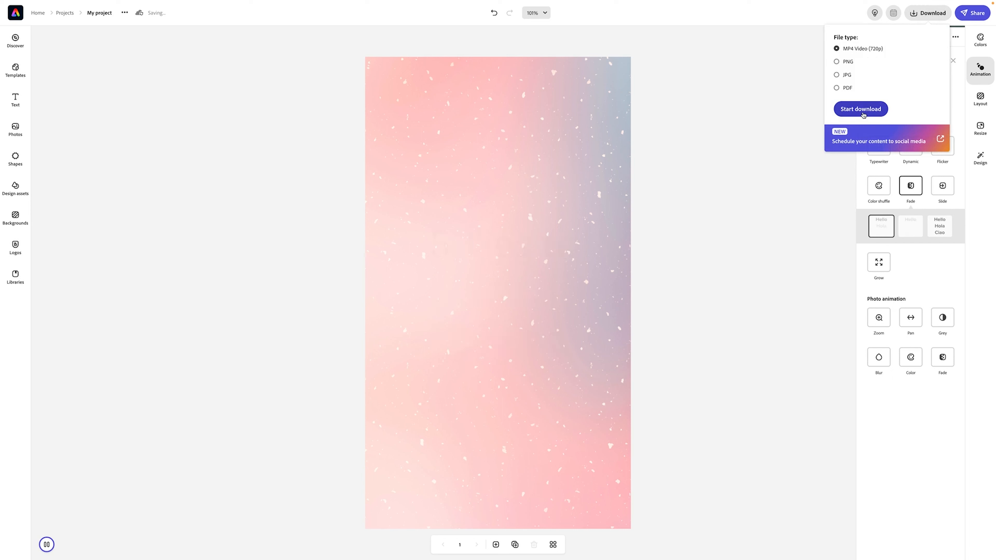